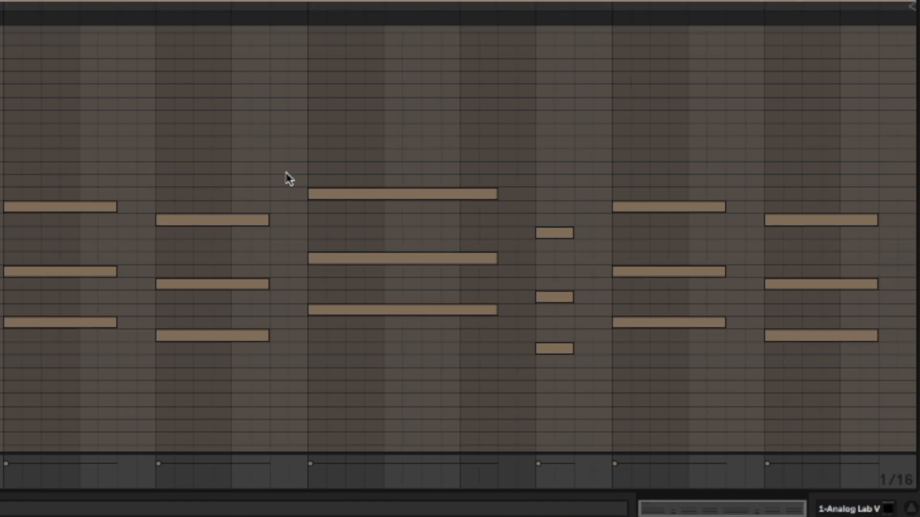
mouse_move(898, 494)
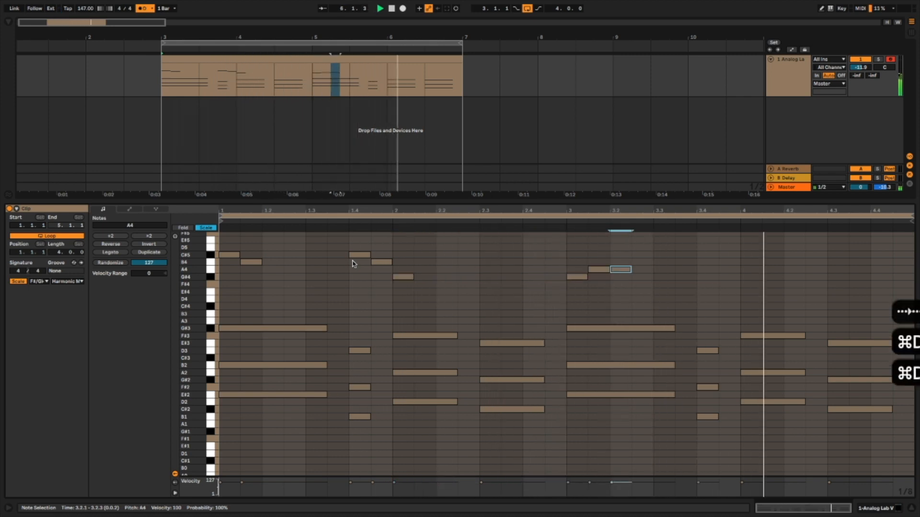
Add two short melody notes above the chords, extending the line into bar 4.
click(620, 364)
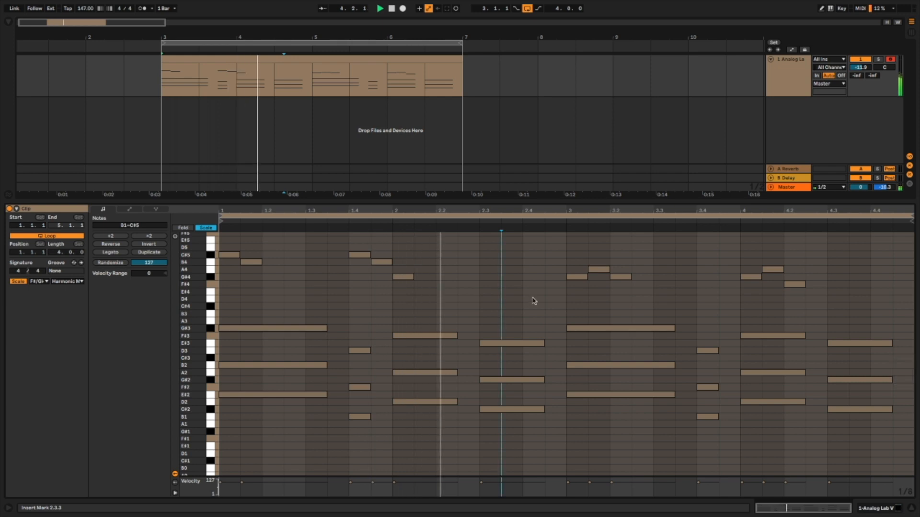
click(490, 284)
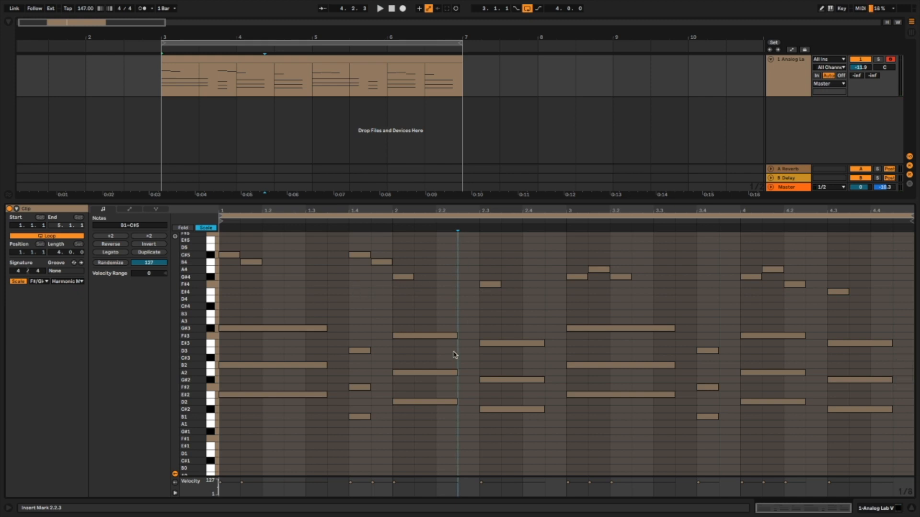
click(422, 335)
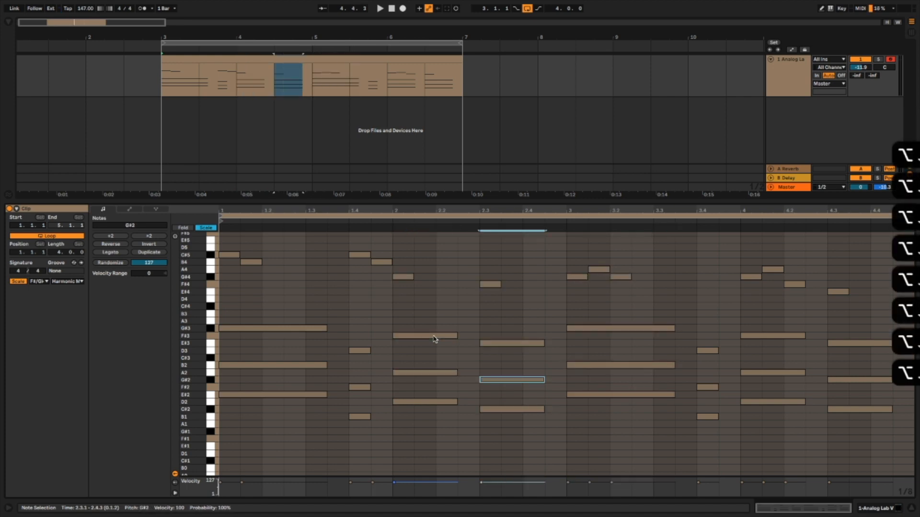
click(249, 261)
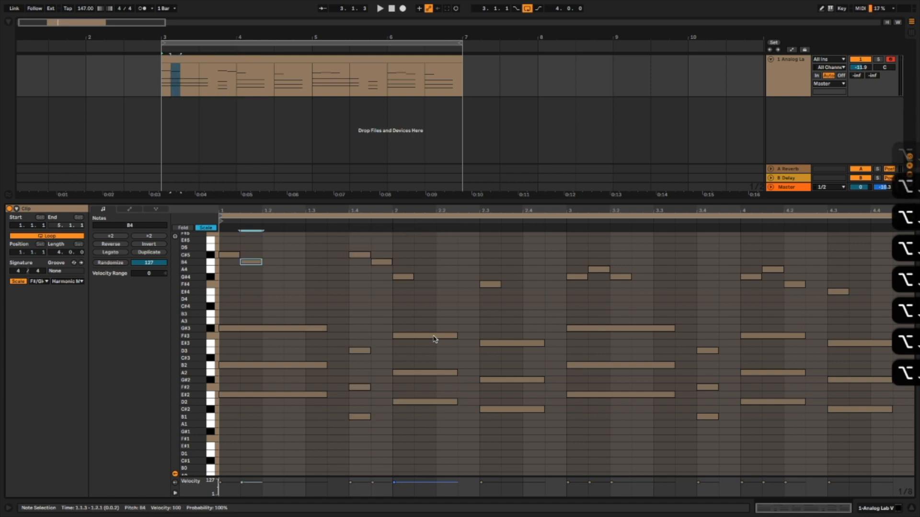
click(424, 335)
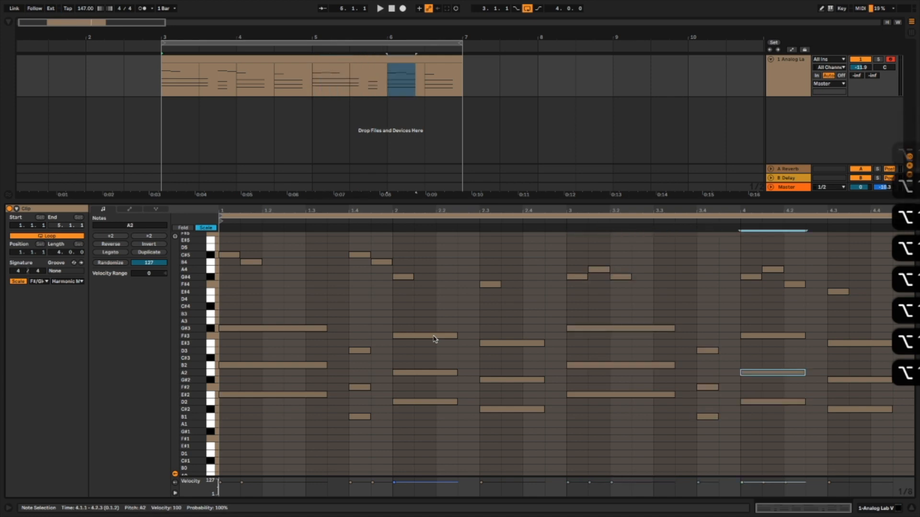
click(750, 277)
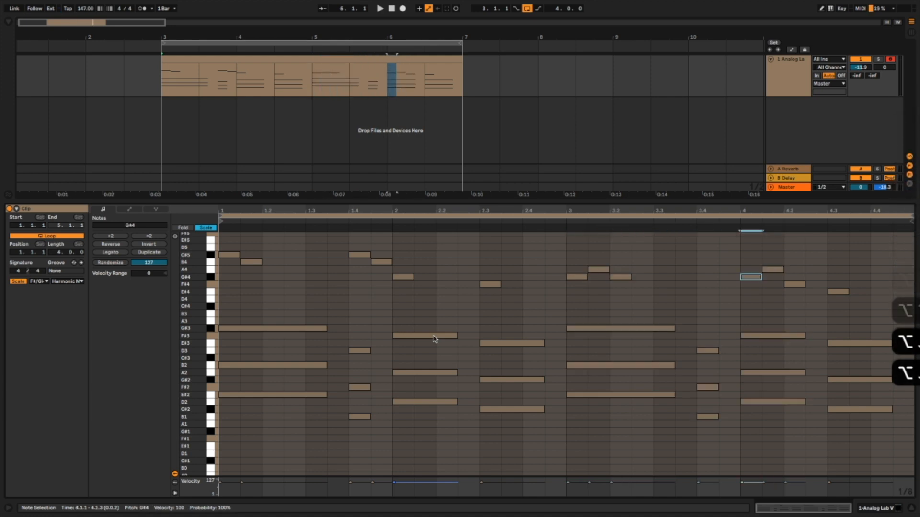
click(620, 394)
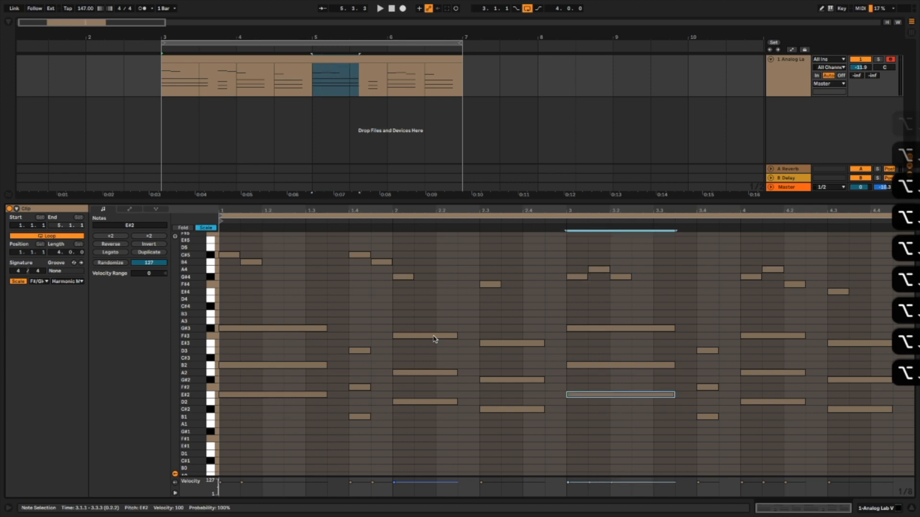